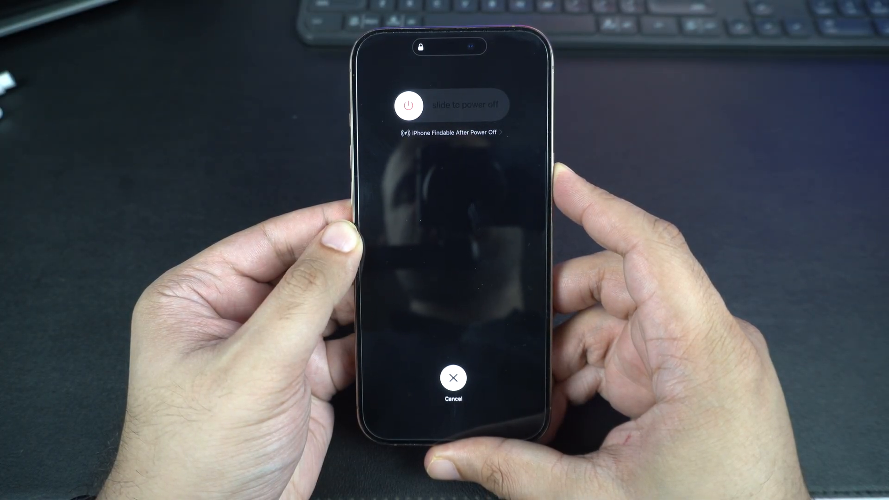
# Slide to power off the iPhone so it can be restarted
pyautogui.click(452, 378)
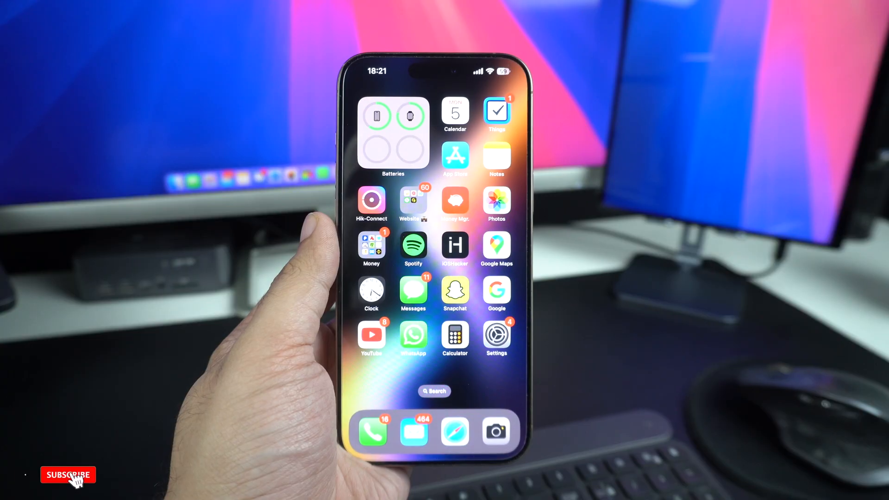
pyautogui.click(67, 474)
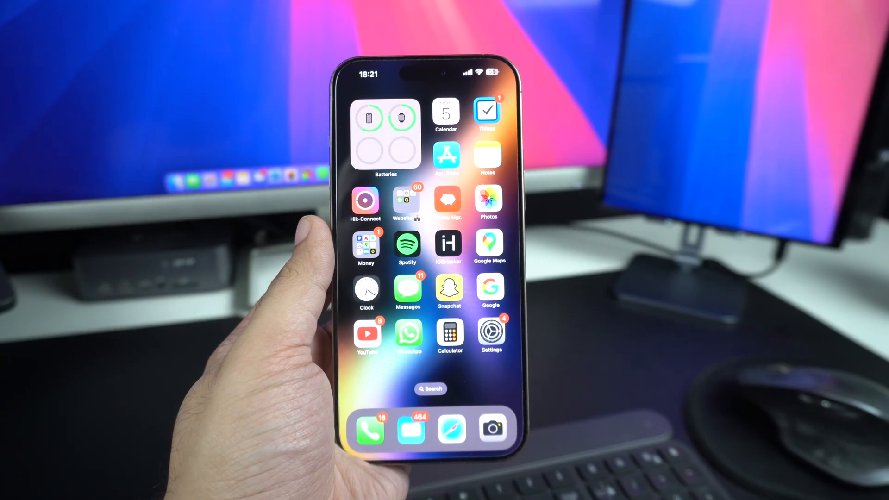
# Check Software Update under General shows iOS 18.4.1 up to date, then return to Settings
pyautogui.click(491, 333)
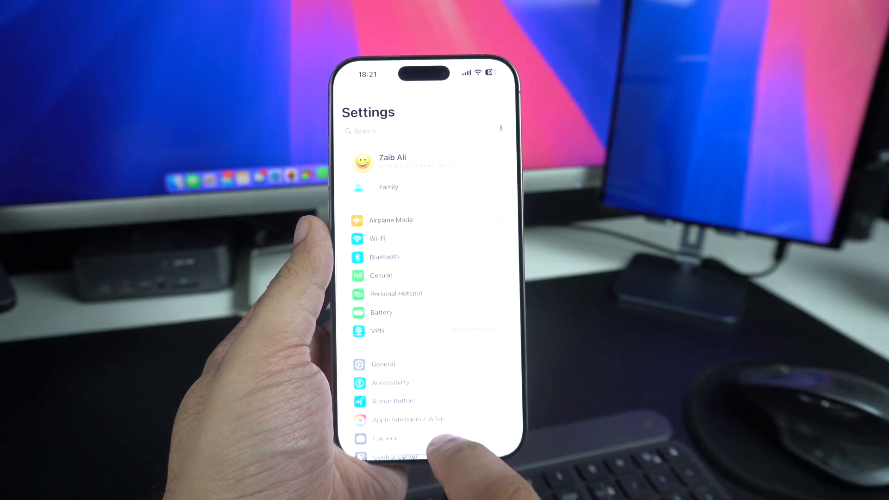
pyautogui.click(383, 364)
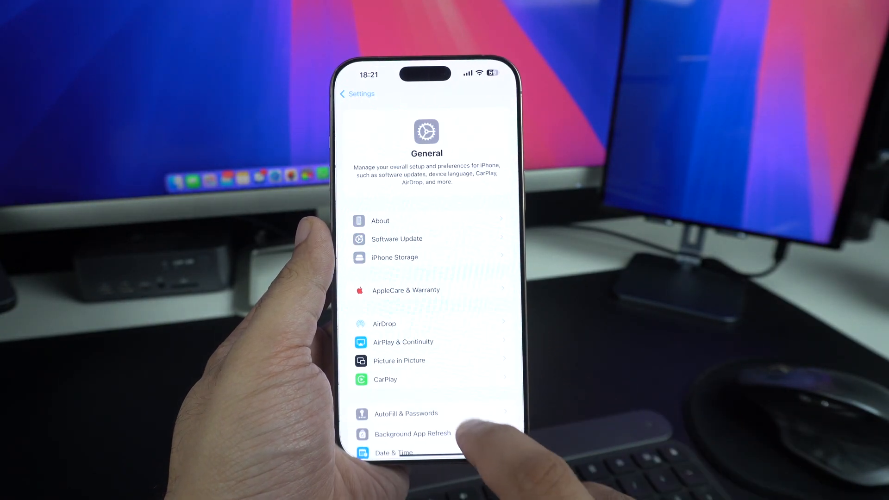
pyautogui.click(395, 239)
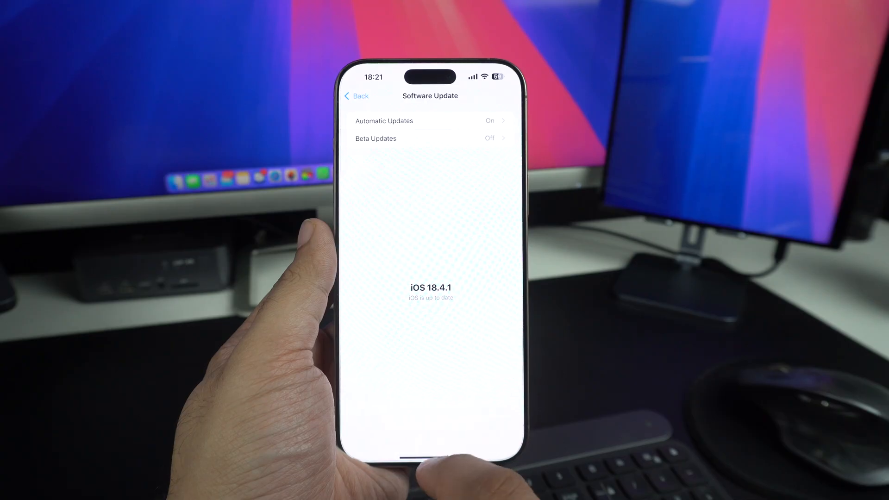
pyautogui.click(356, 95)
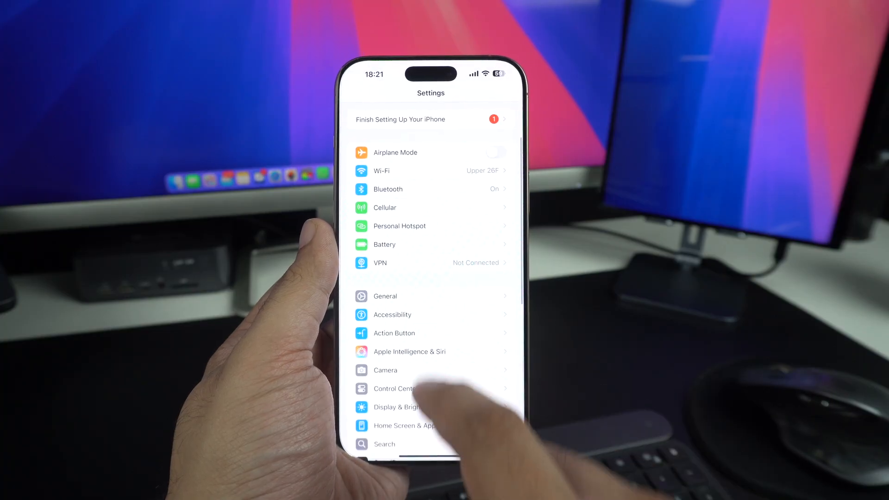
# Show the Transfer or Reset iPhone options sheet, including Reset All Settings
pyautogui.click(385, 296)
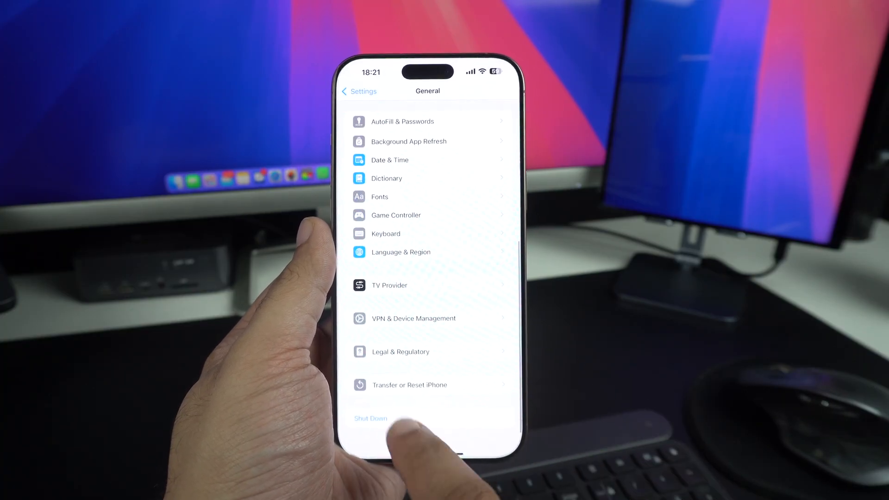
pyautogui.click(408, 384)
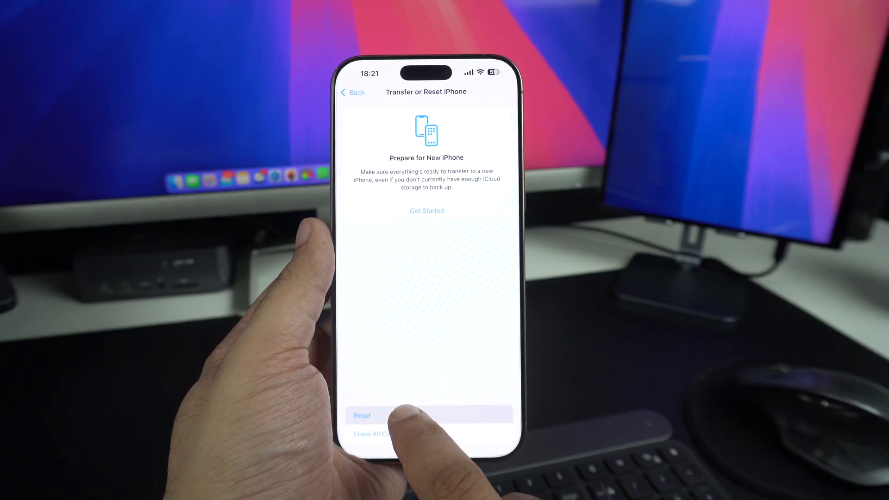
pyautogui.click(362, 415)
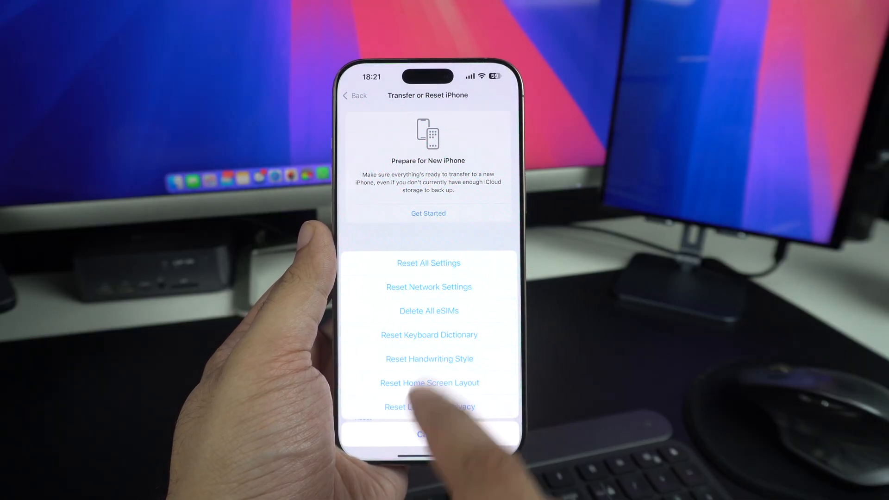